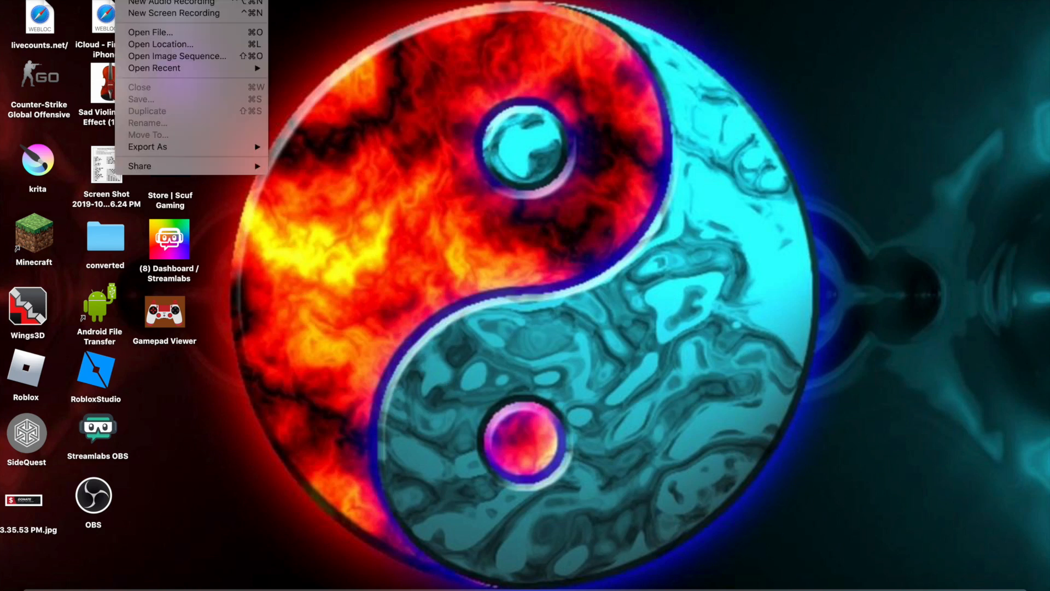
mouse_move(171, 3)
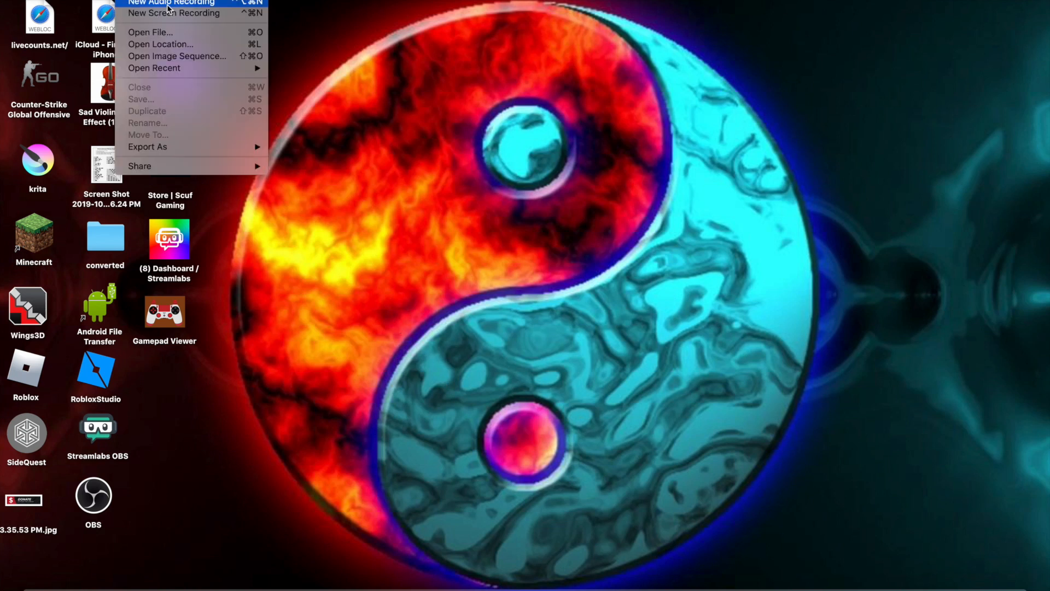
Record and stop a brief QuickTime audio clip, then select the Gamepad Viewer desktop shortcut
click(170, 3)
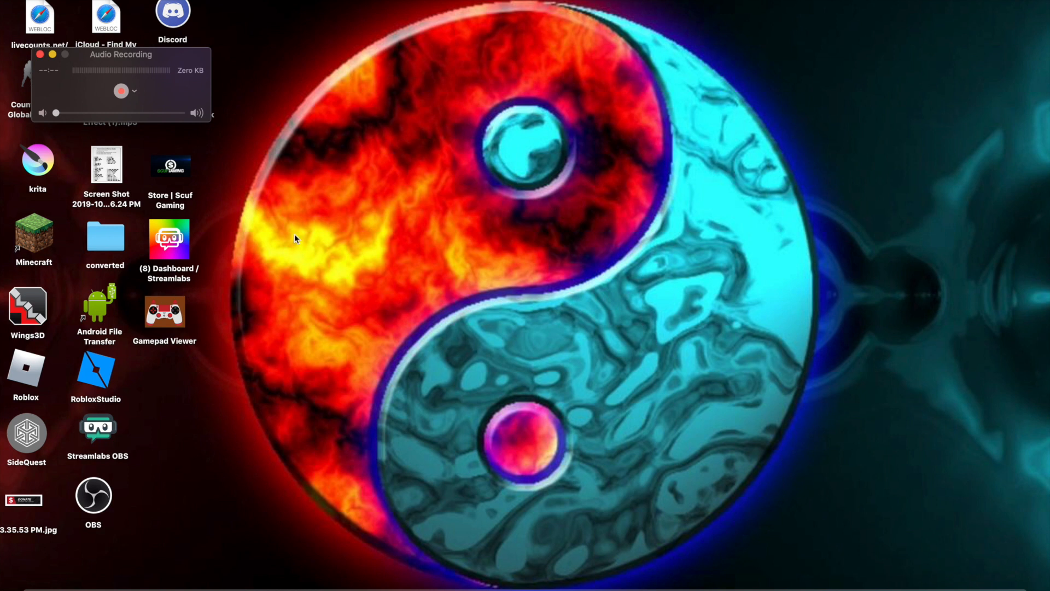
mouse_move(113, 95)
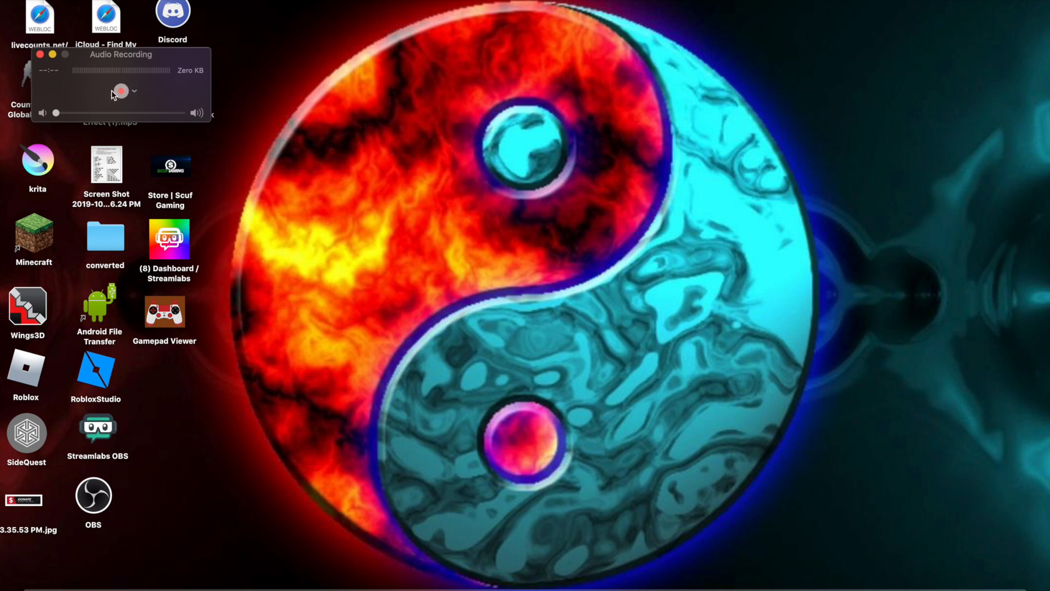
click(122, 91)
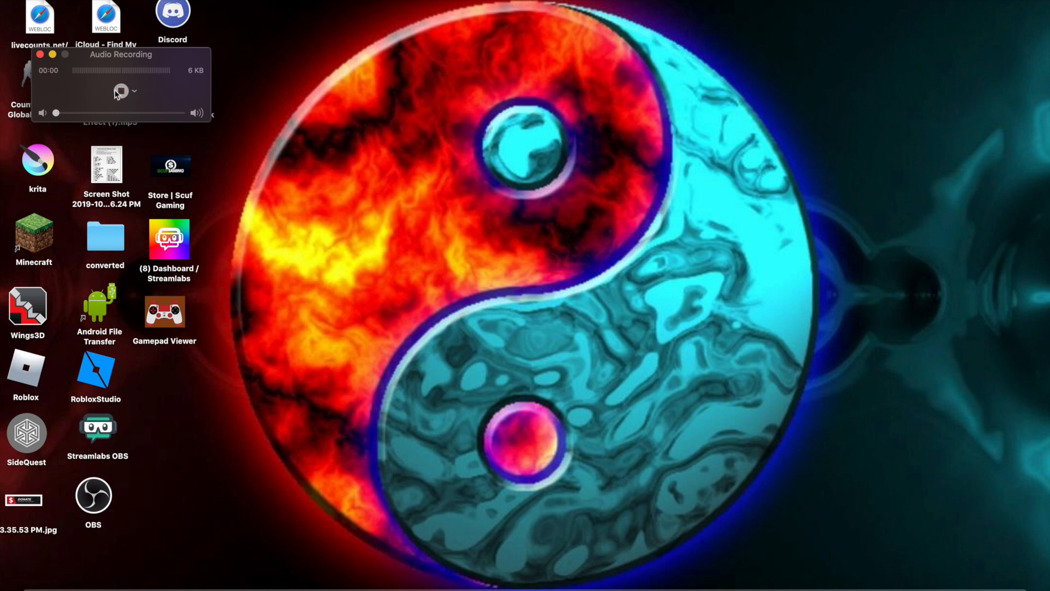
click(40, 54)
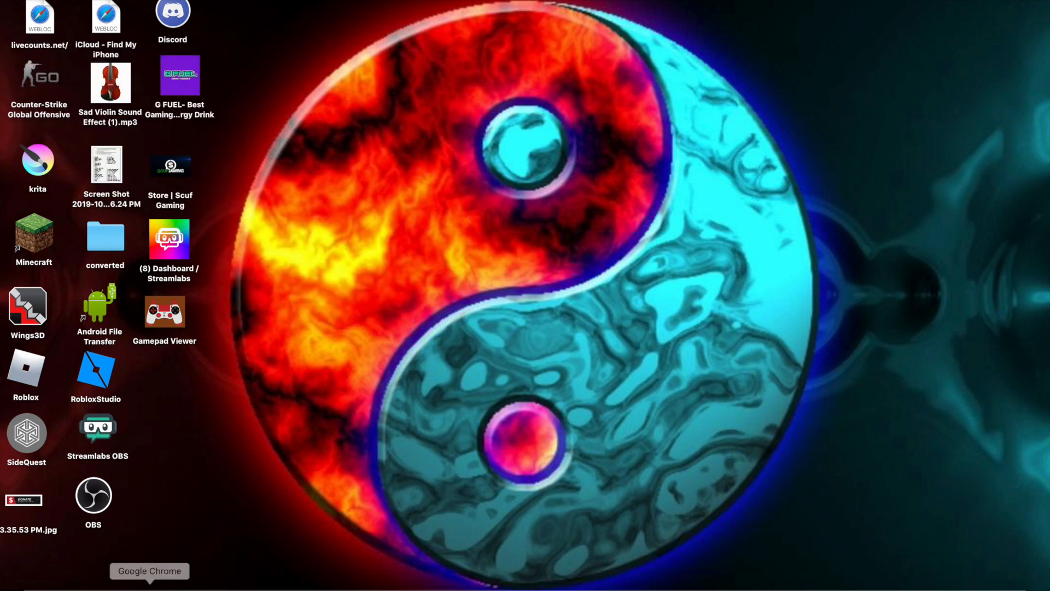
mouse_move(135, 523)
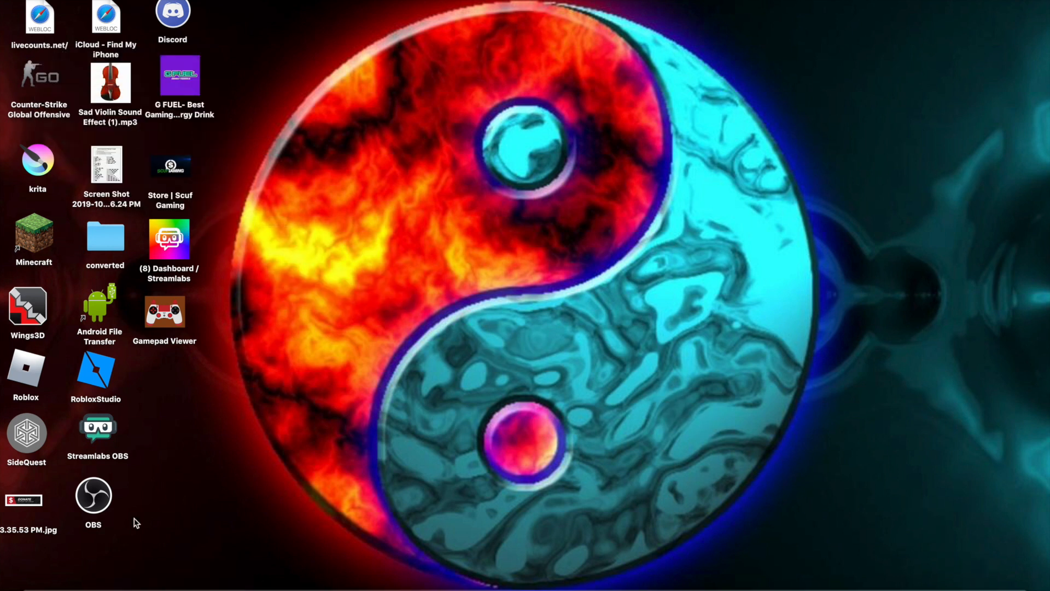
click(164, 315)
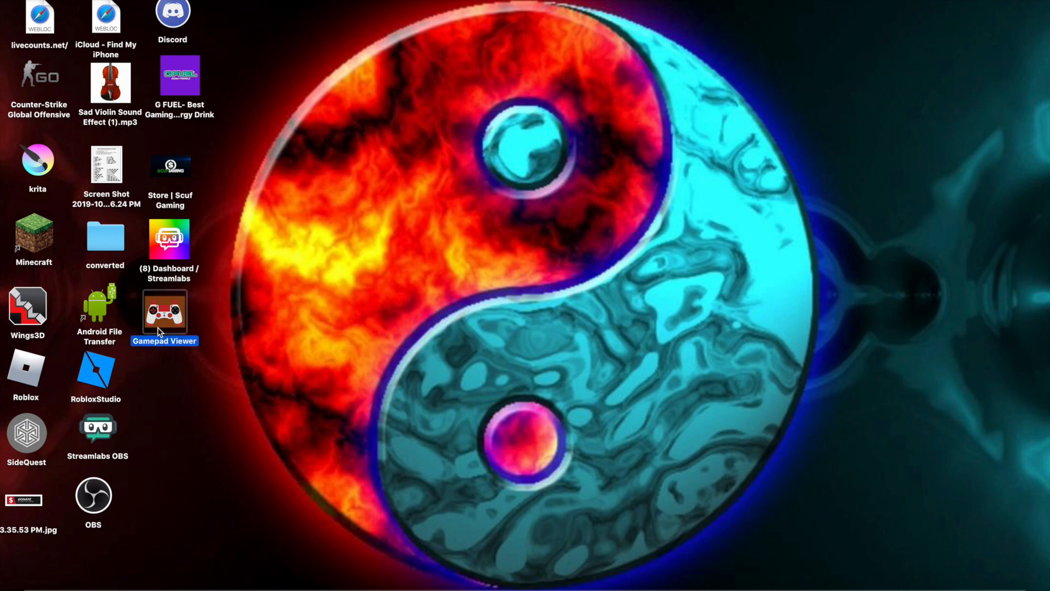
Open Gamepad Viewer maximized, showing the PlayStation 4 (White) skin for Player 1
double_click(164, 315)
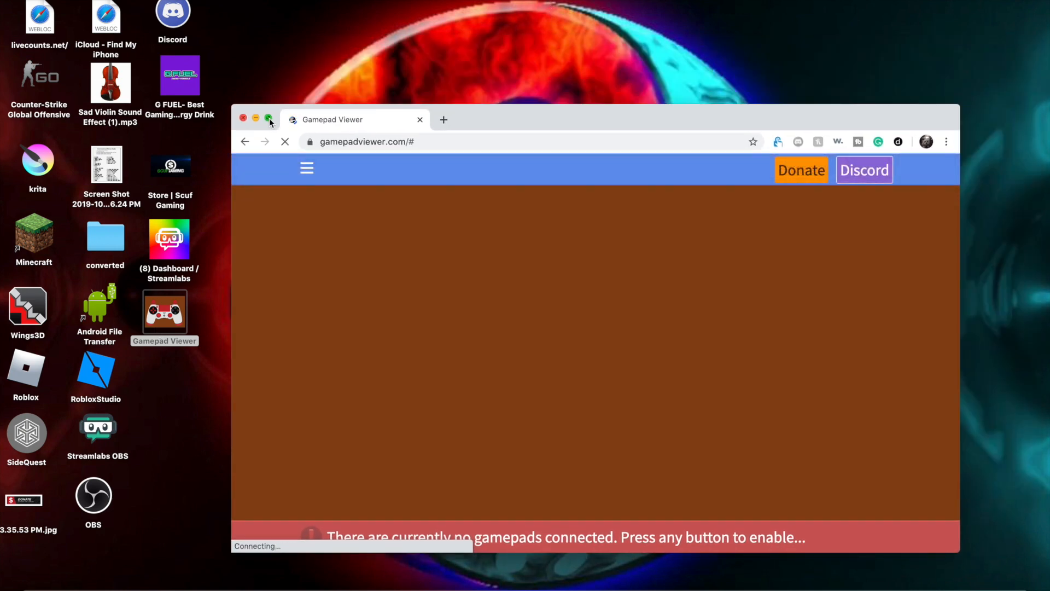
click(268, 119)
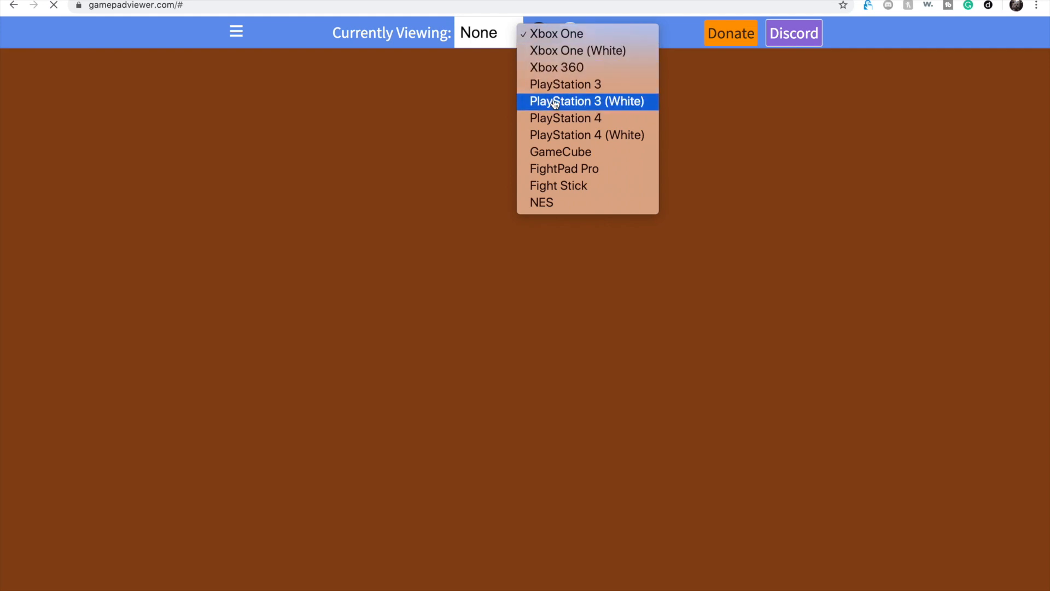
mouse_move(561, 134)
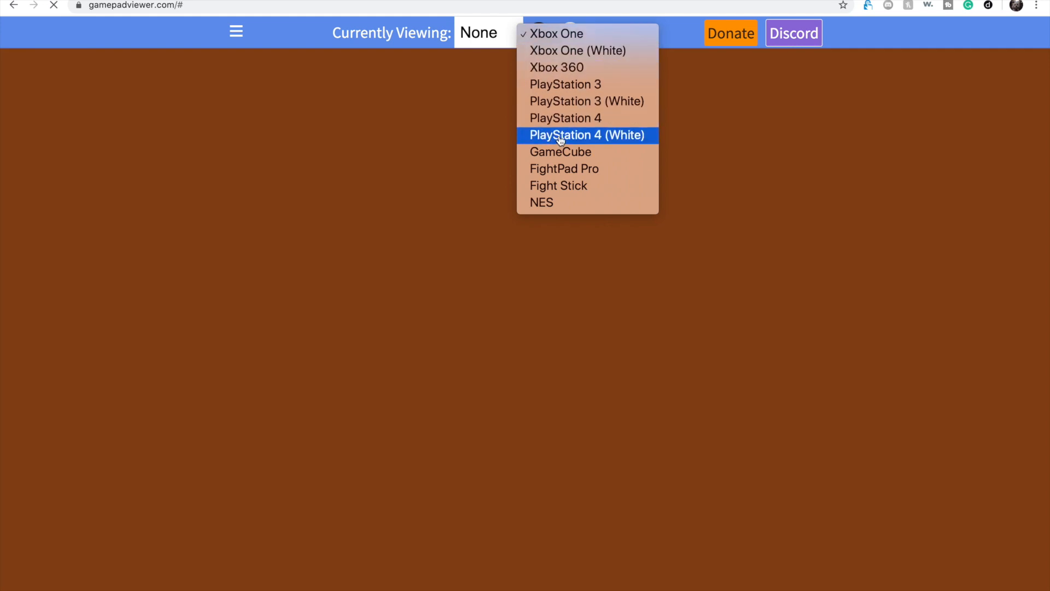
click(587, 134)
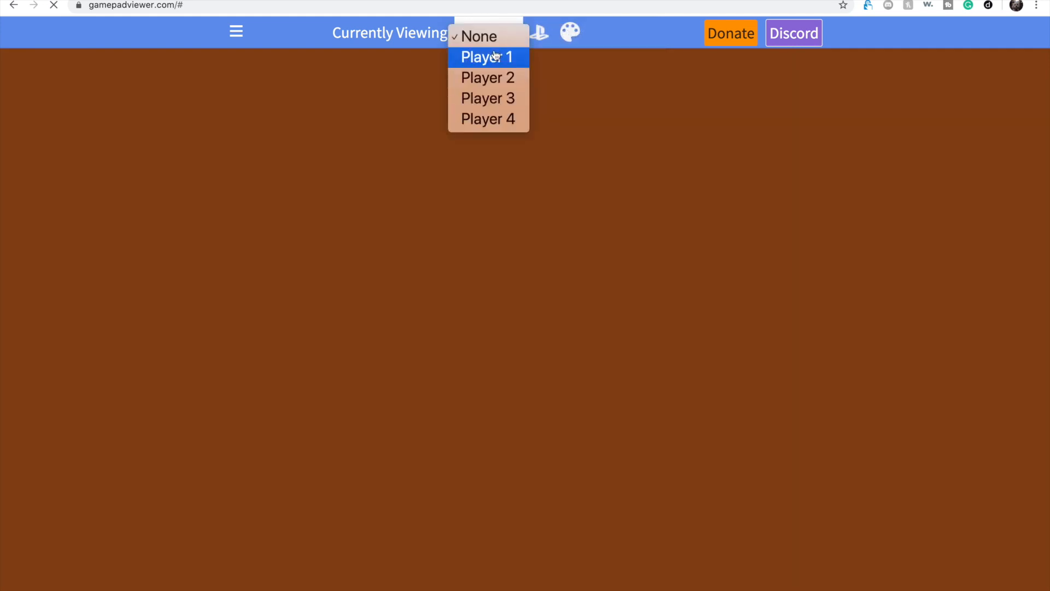
click(487, 57)
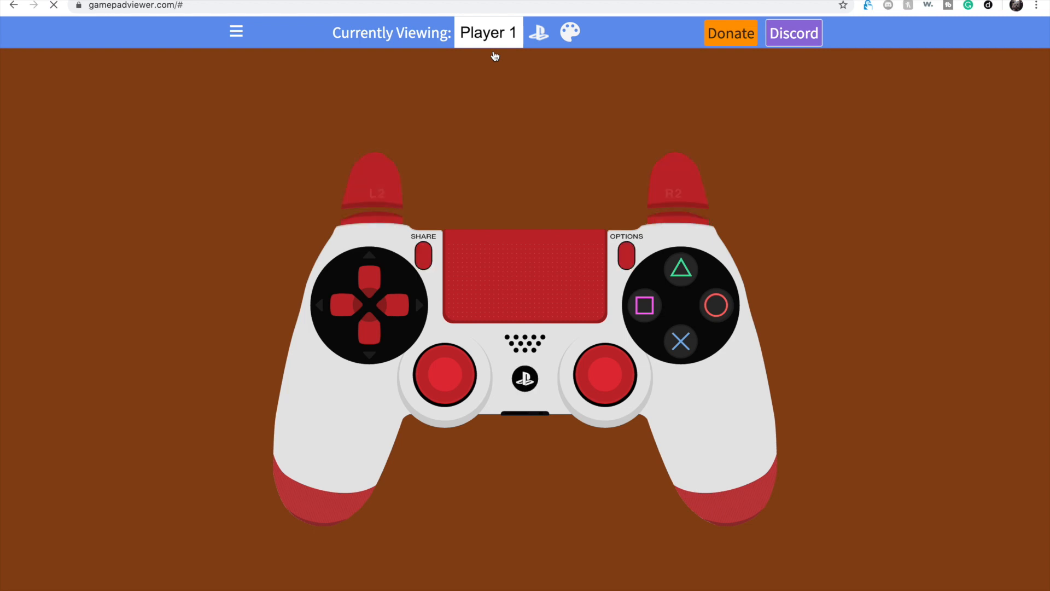
click(607, 375)
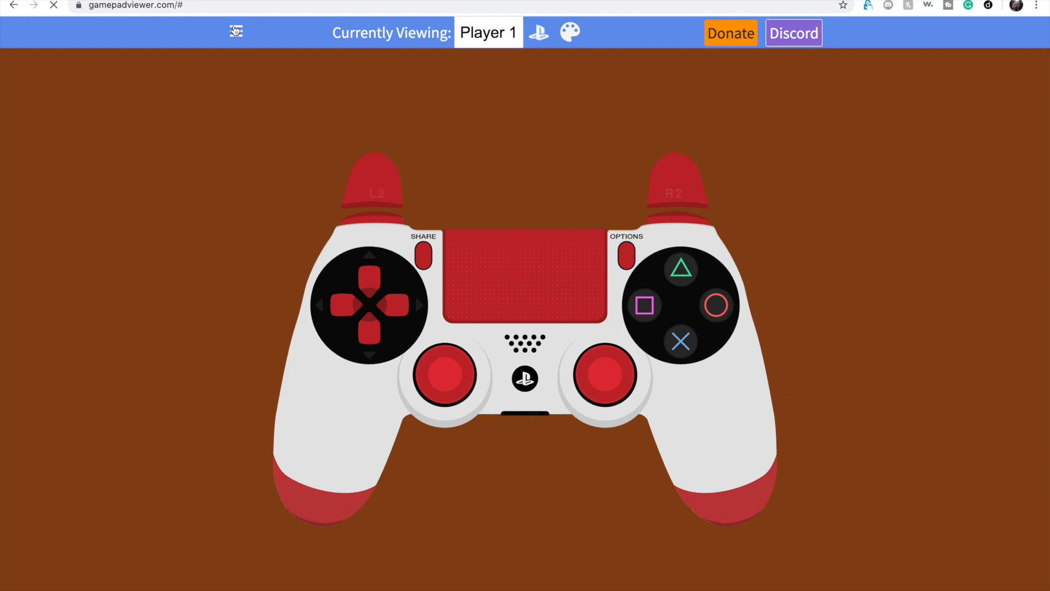
click(235, 32)
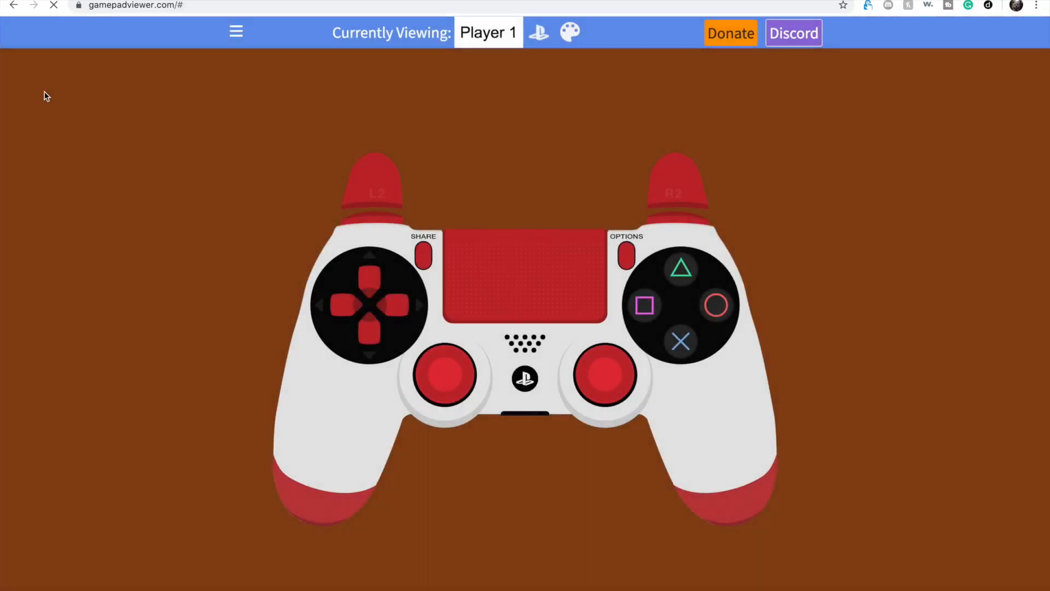
click(236, 32)
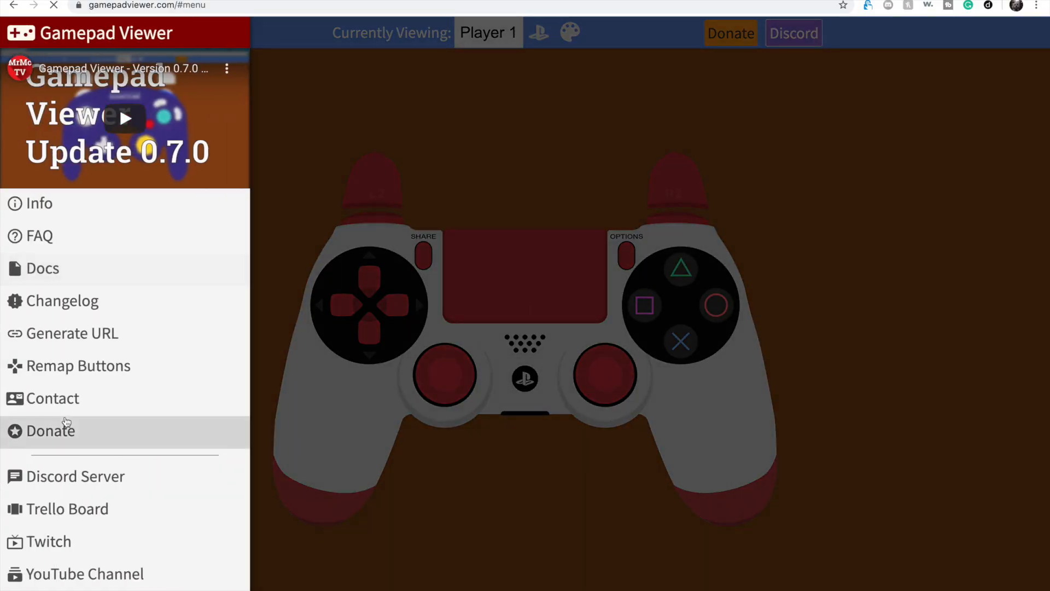
click(71, 333)
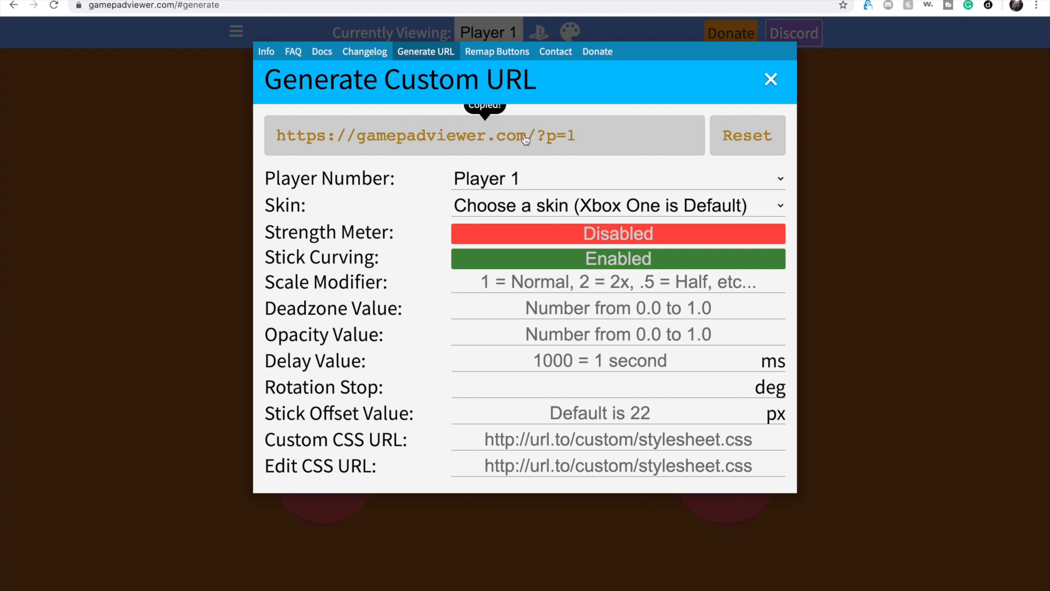
click(771, 78)
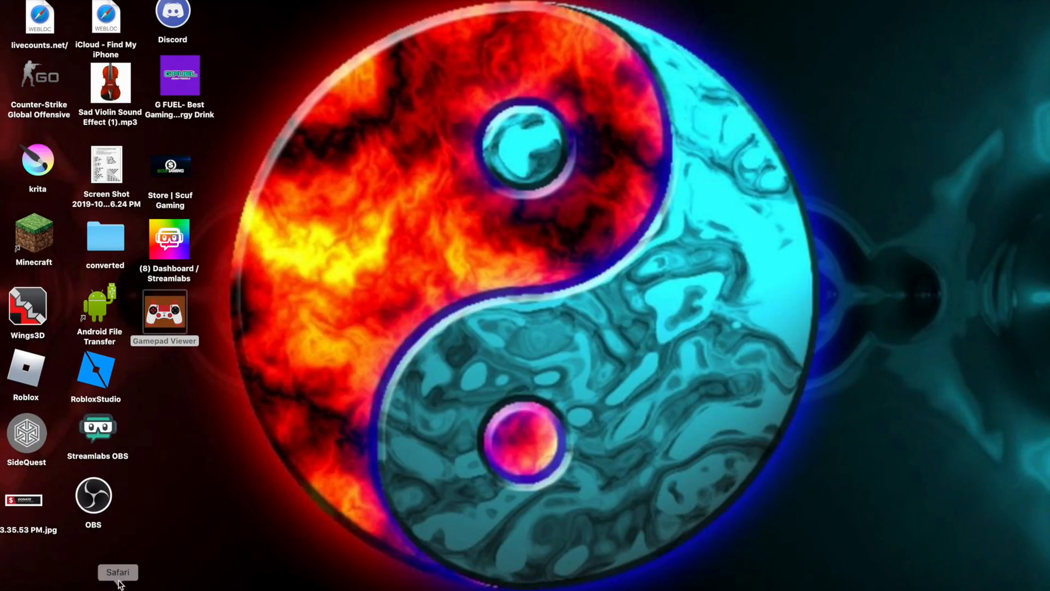
mouse_move(606, 525)
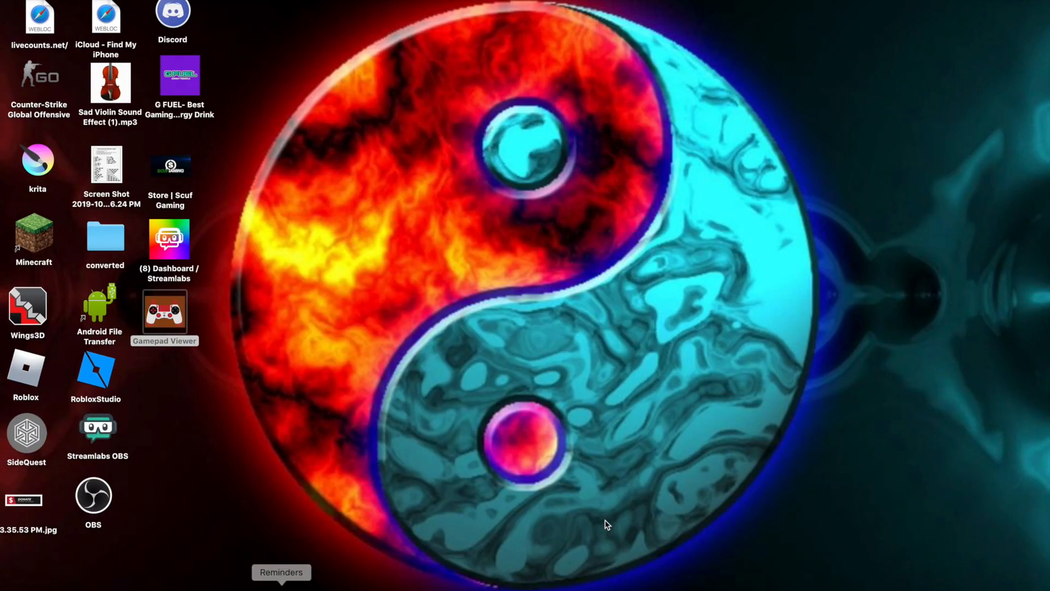
mouse_move(697, 471)
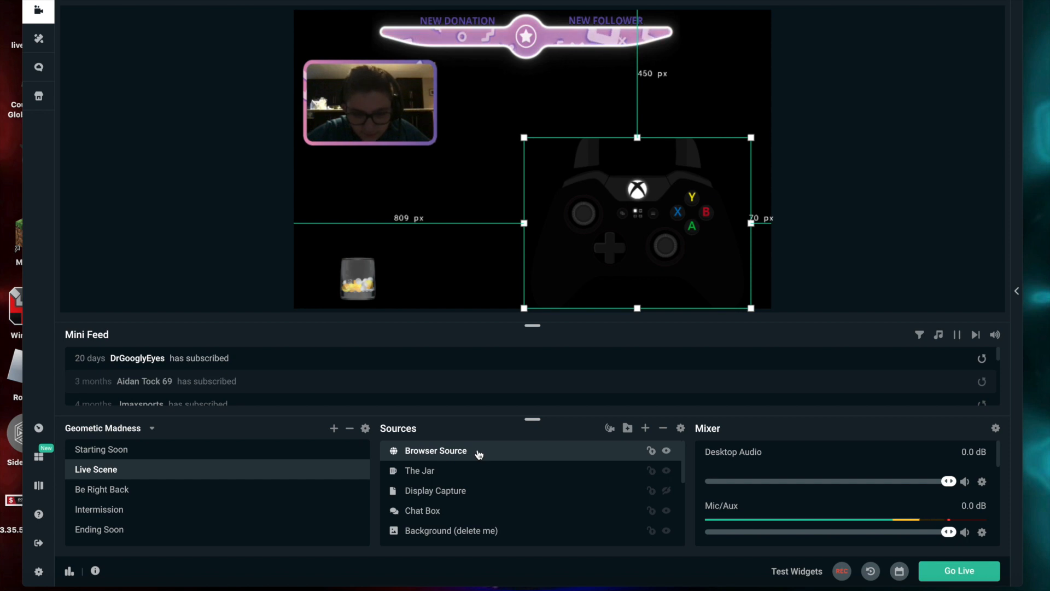
Hide and remove the old Xbox controller Browser Source from the Live Scene
double_click(435, 450)
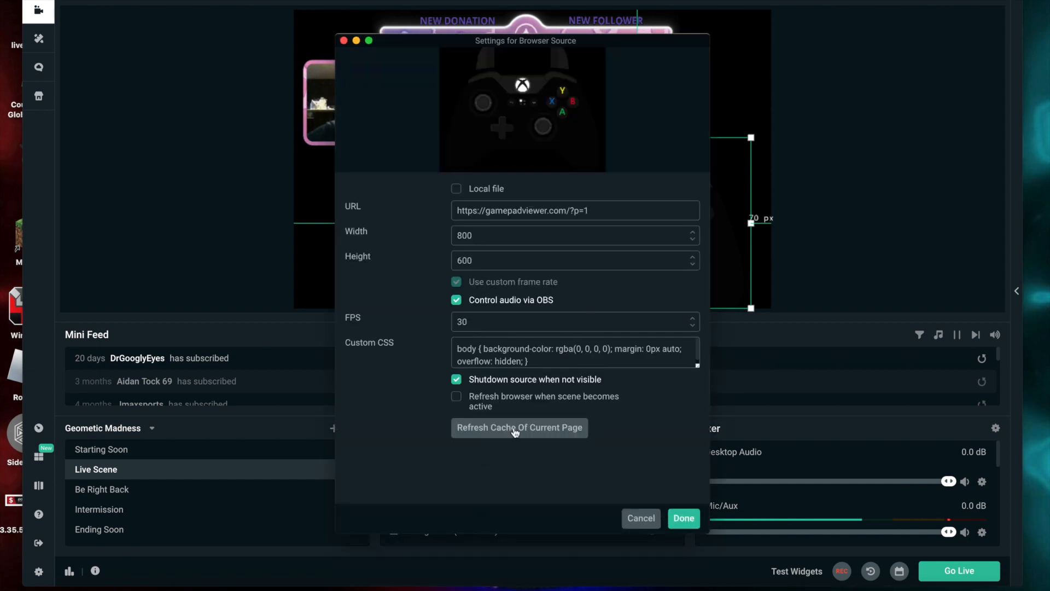
click(683, 519)
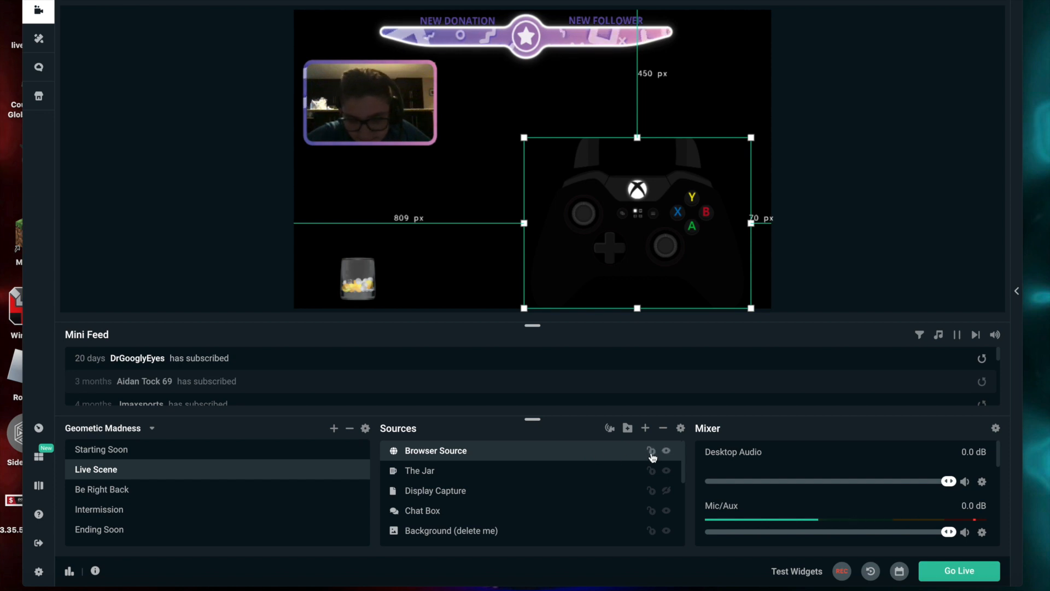
click(650, 450)
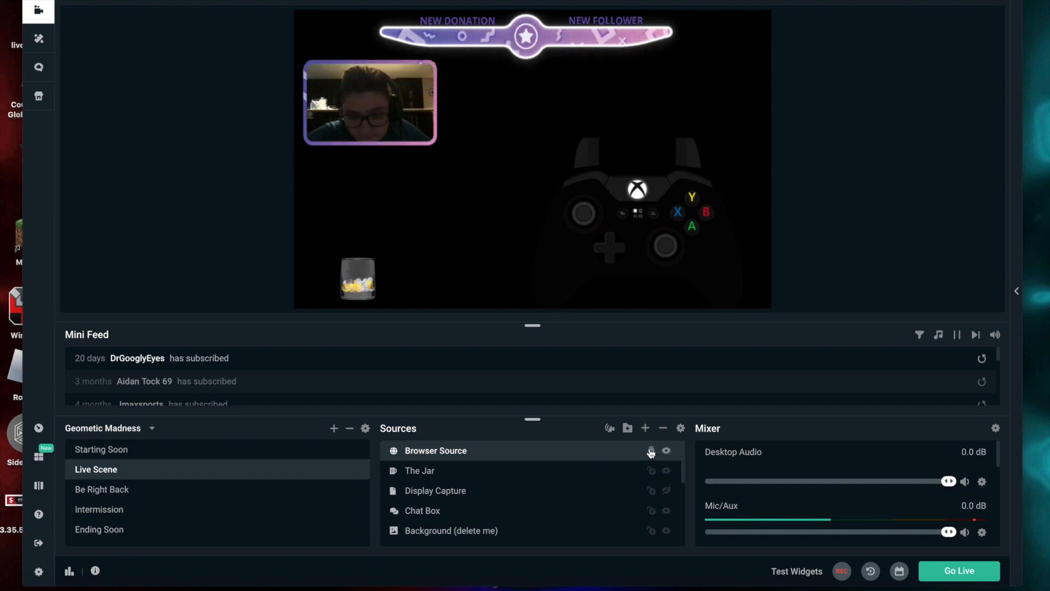
click(435, 450)
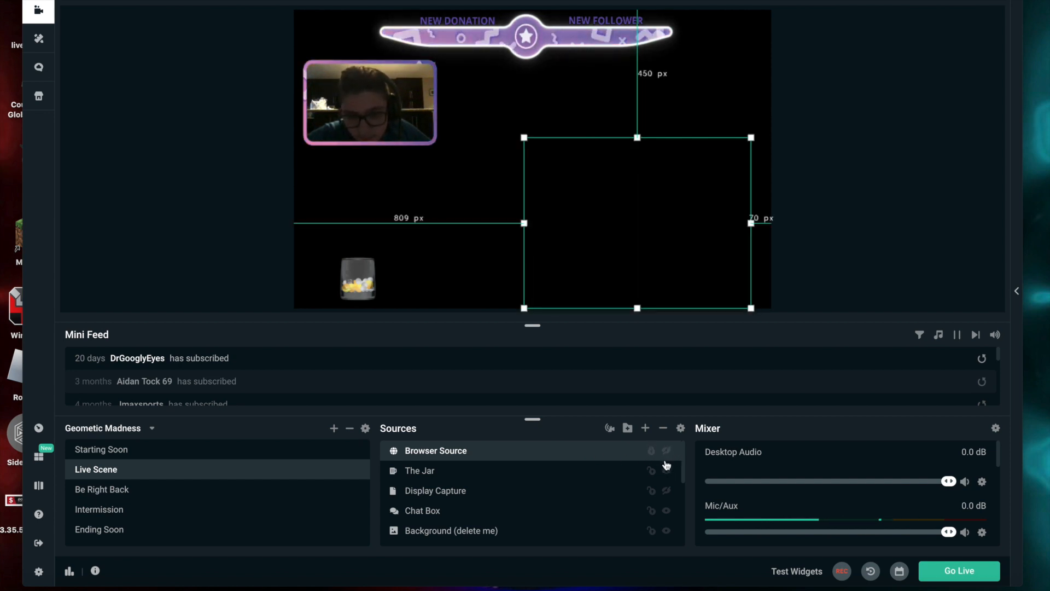
mouse_move(663, 429)
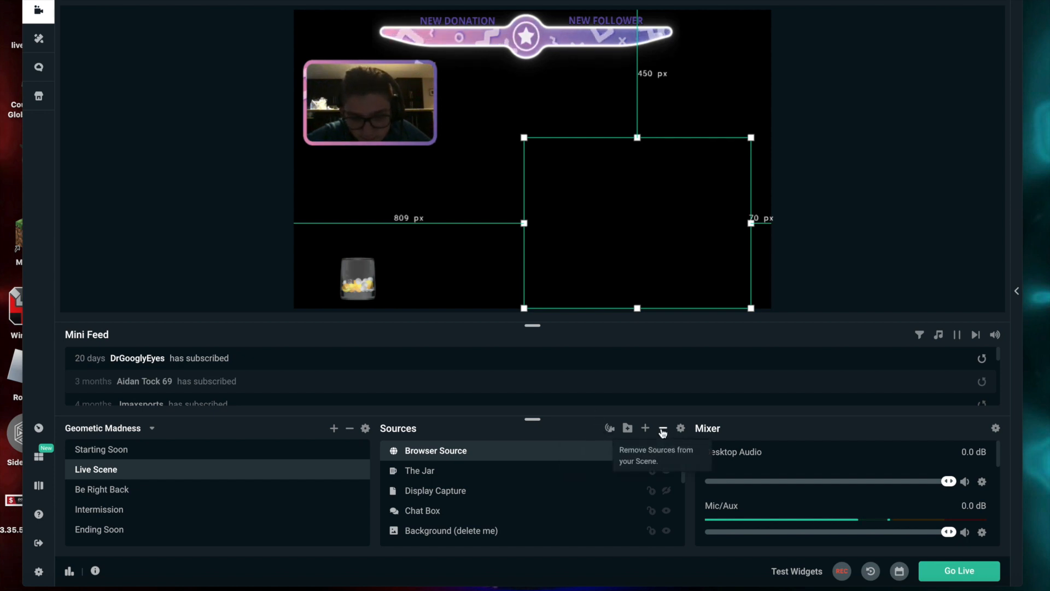
click(663, 428)
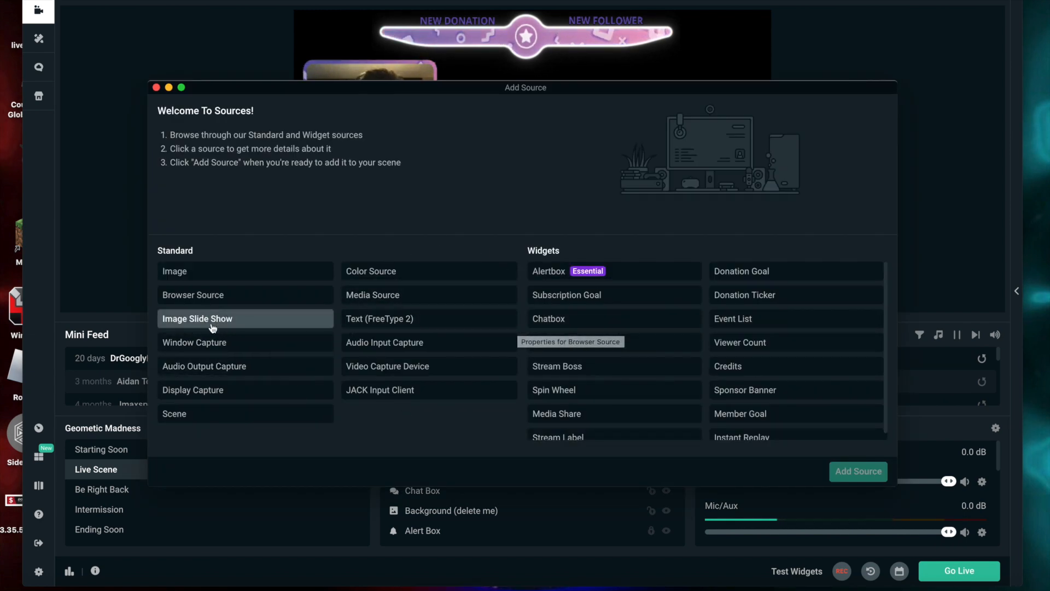
Add a new source named 'Browser Source' to the Live Scene
click(193, 295)
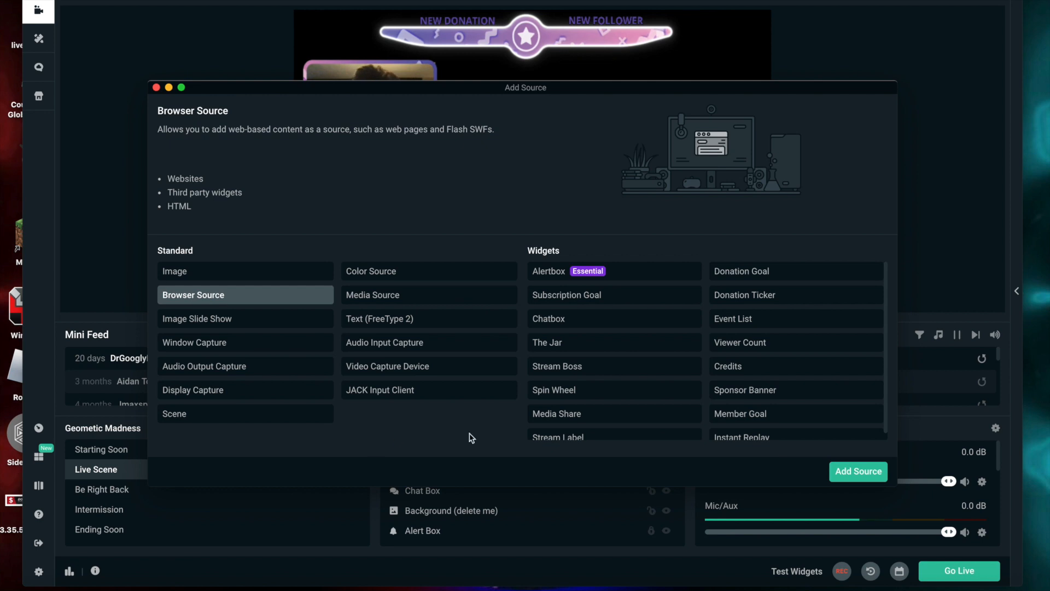
click(858, 471)
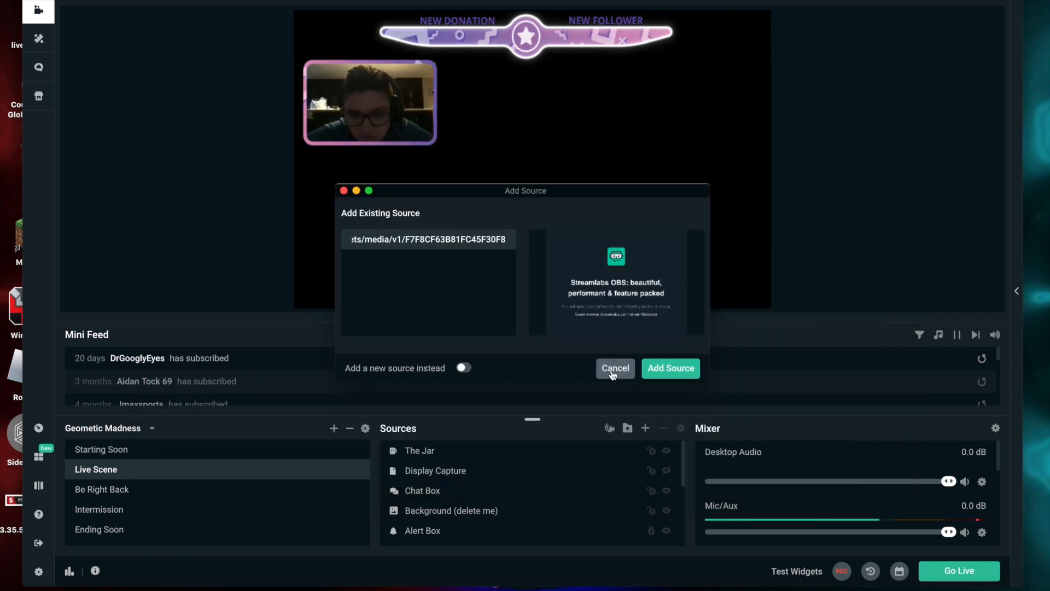
click(463, 367)
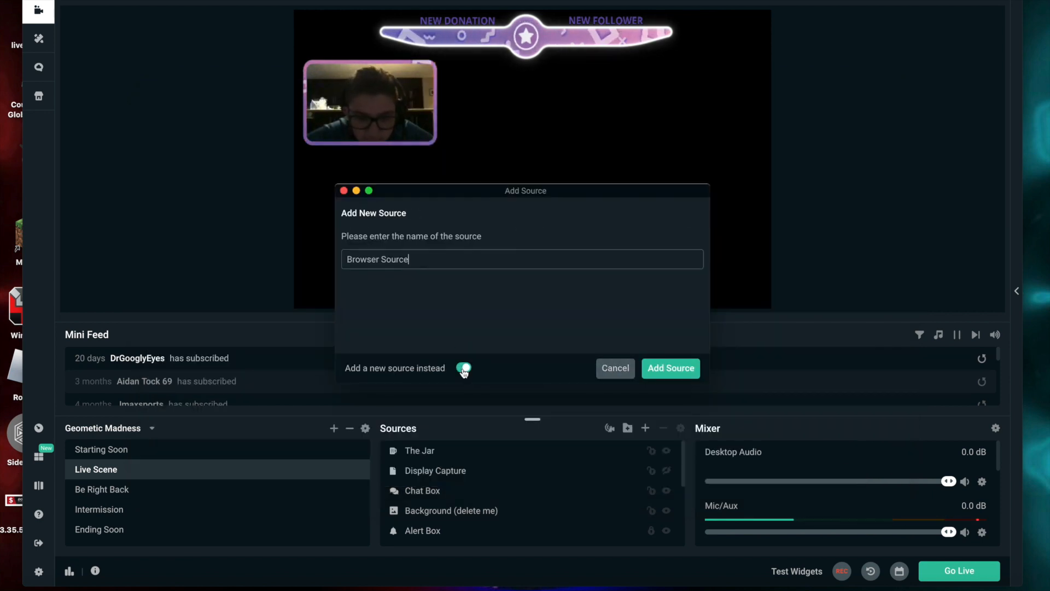
click(463, 368)
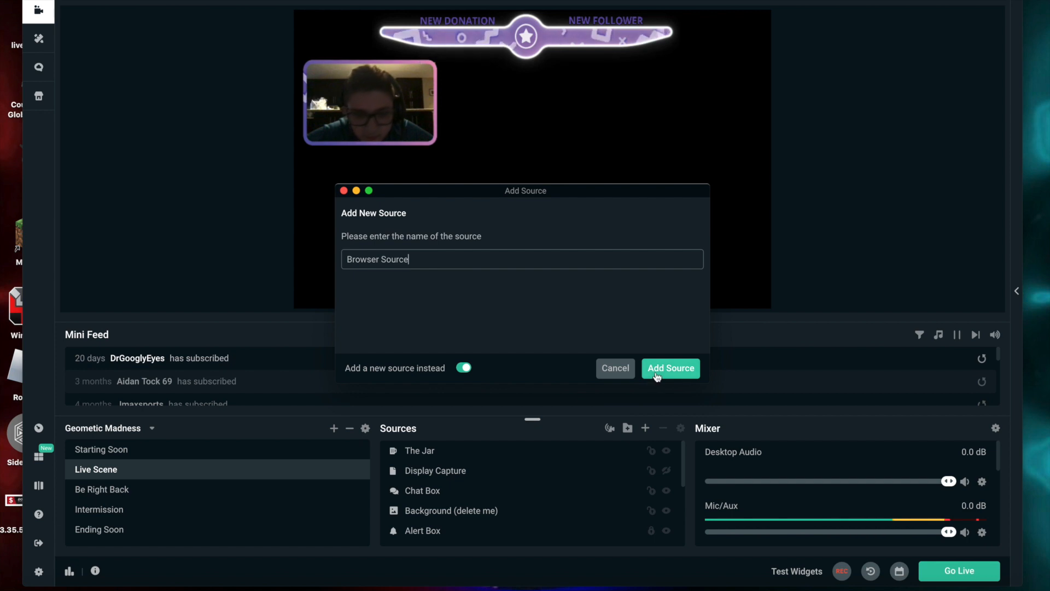
click(671, 368)
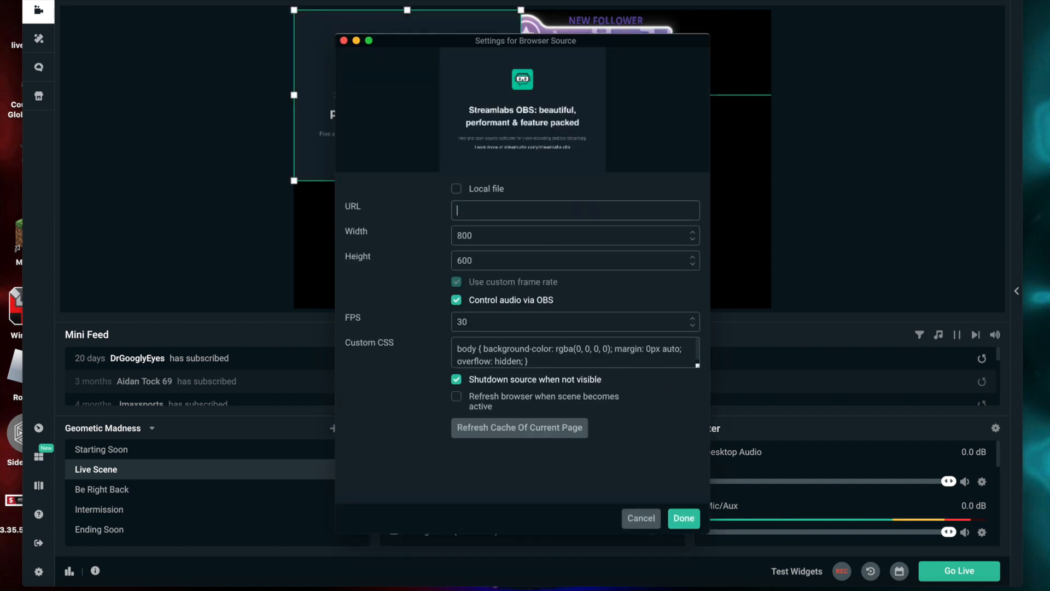
mouse_move(430, 234)
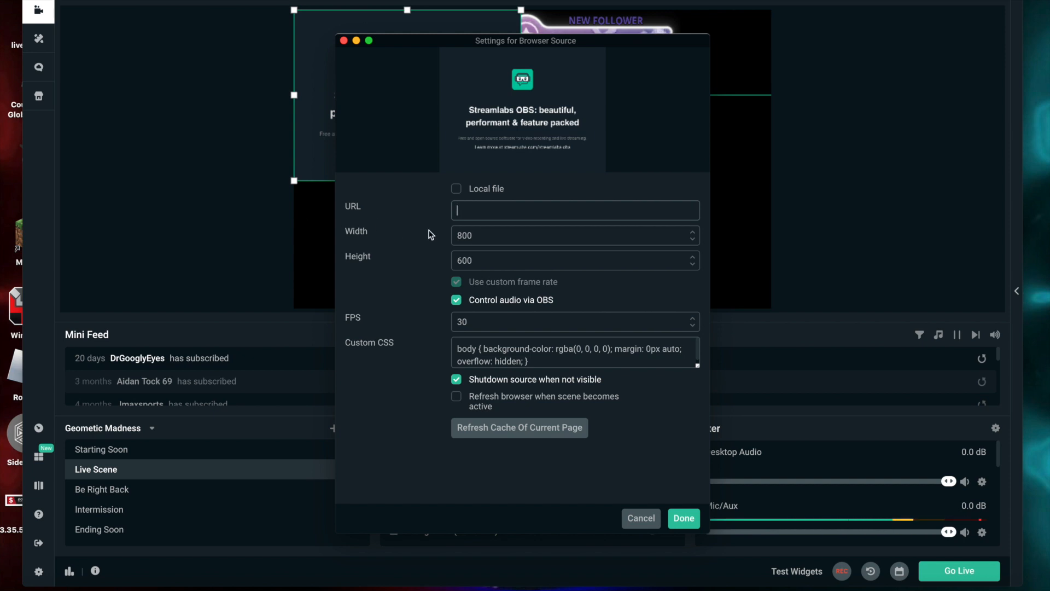
mouse_move(460, 209)
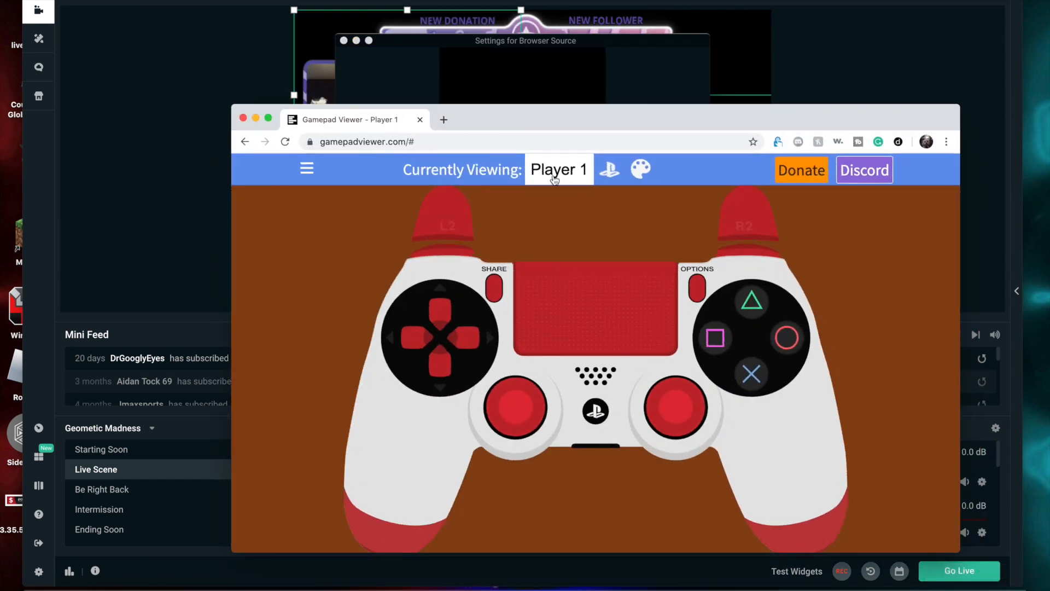
Reopen Gamepad Viewer's custom URL generator for Player 1, close it, and minimize the browser
click(307, 169)
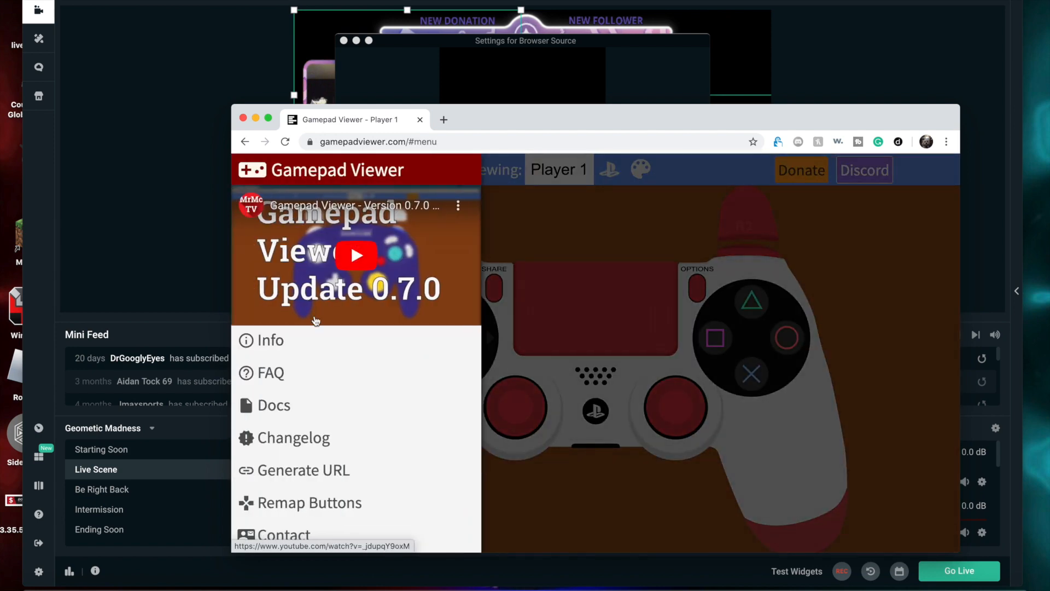
click(303, 470)
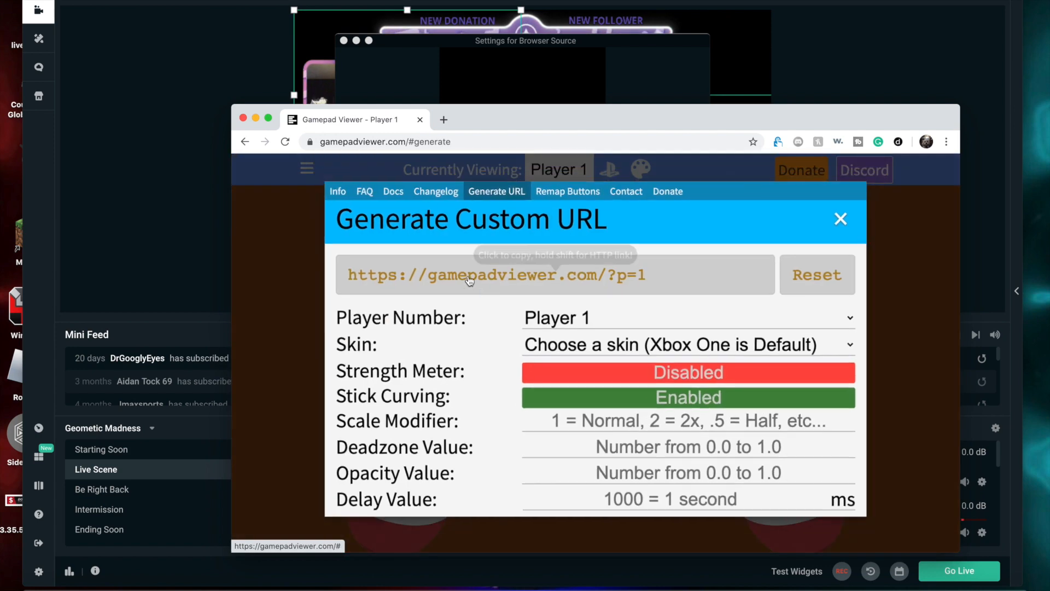
mouse_move(791, 227)
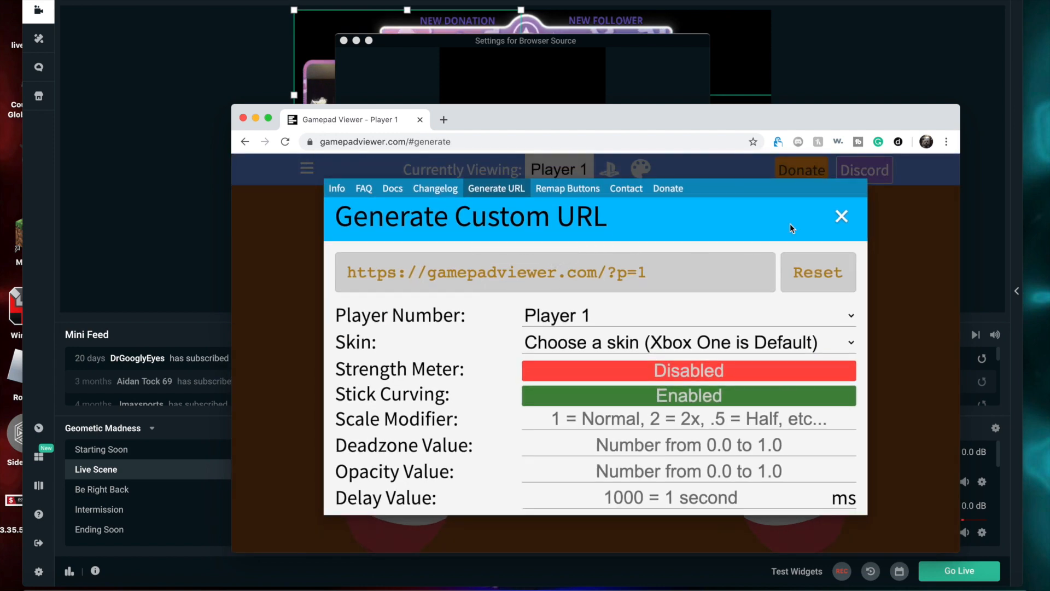
click(841, 216)
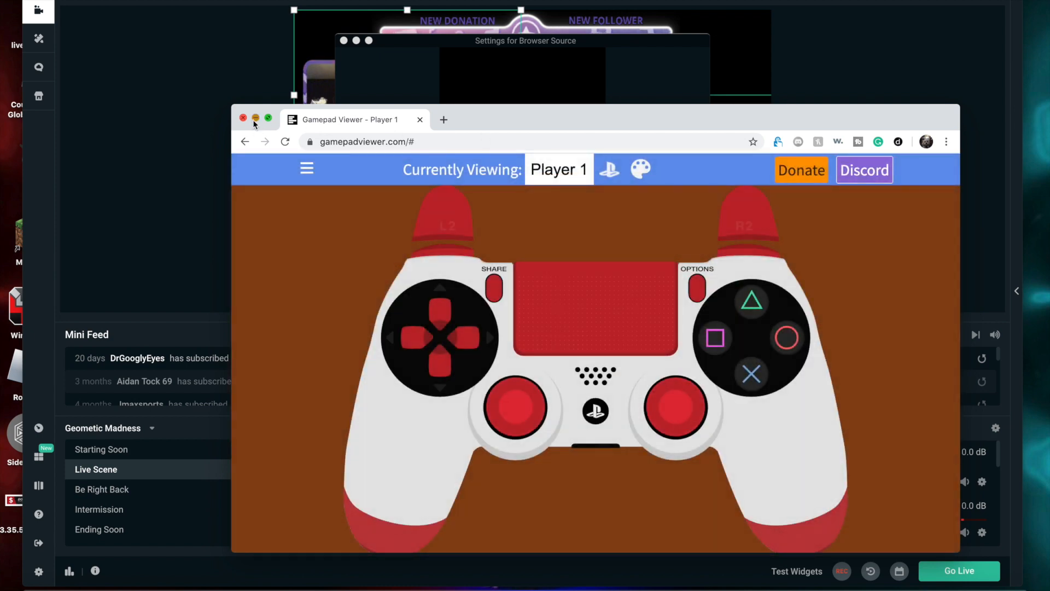
click(243, 118)
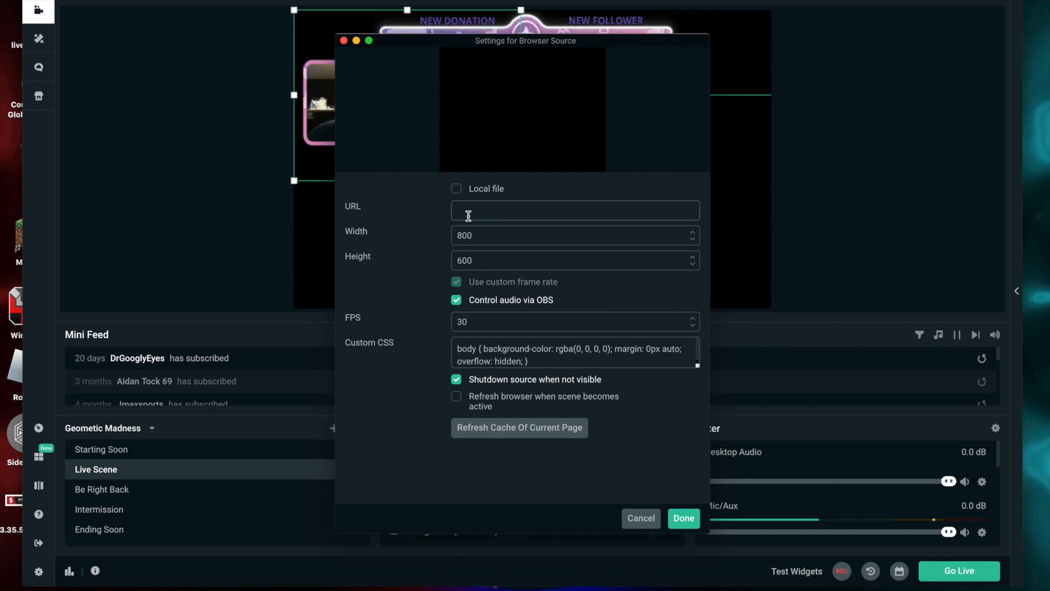
text(https://gamepadviewer.com/?p=1)
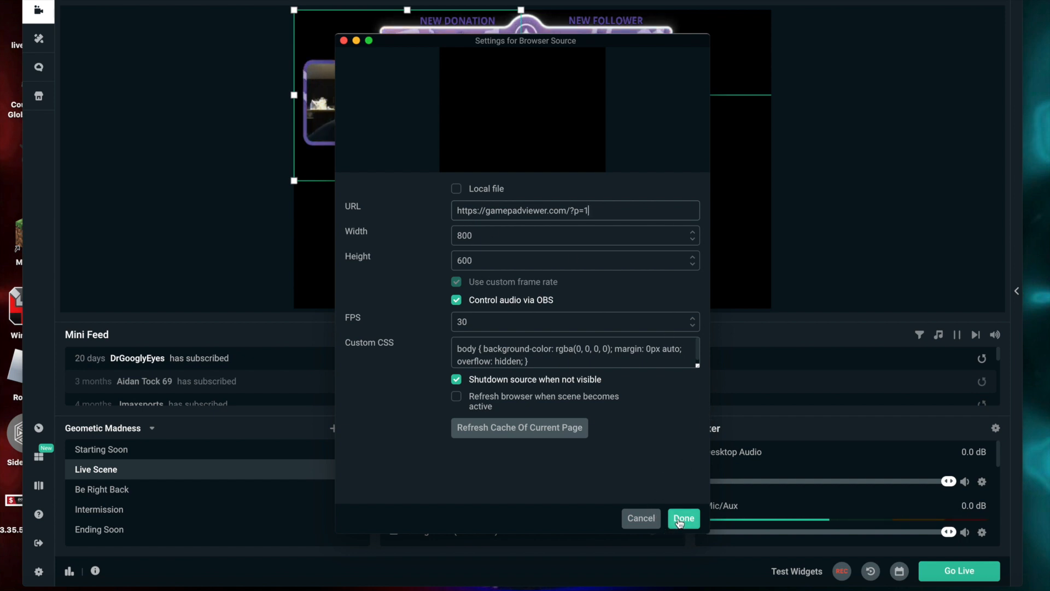
click(683, 519)
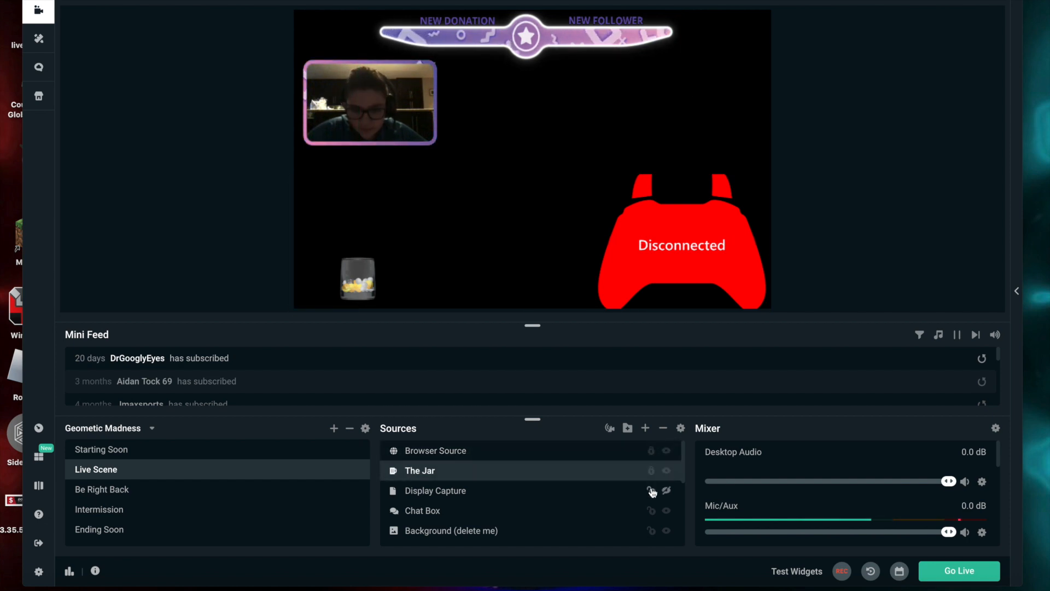
click(435, 490)
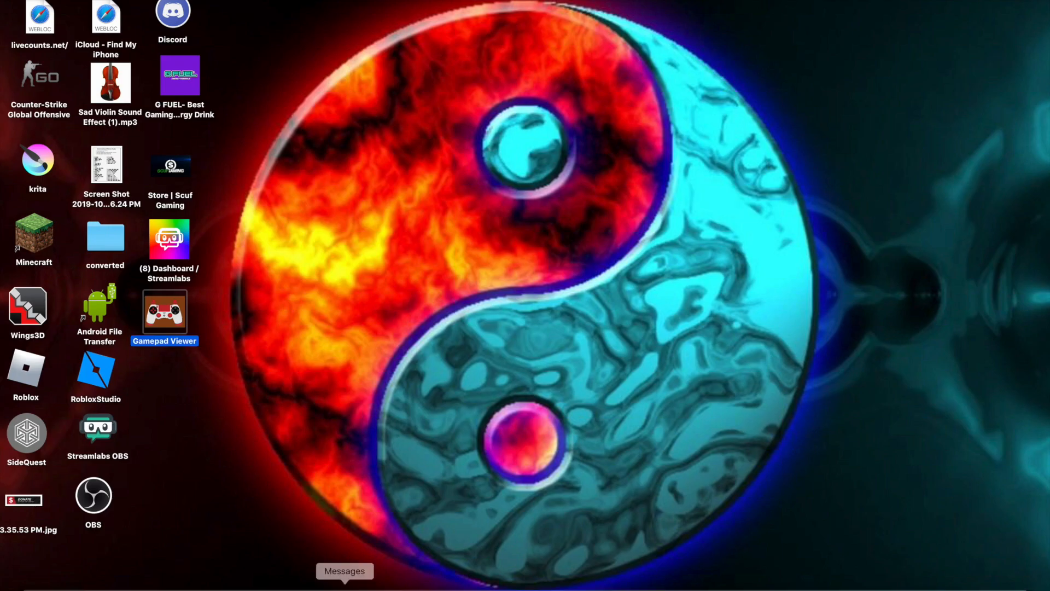
mouse_move(746, 529)
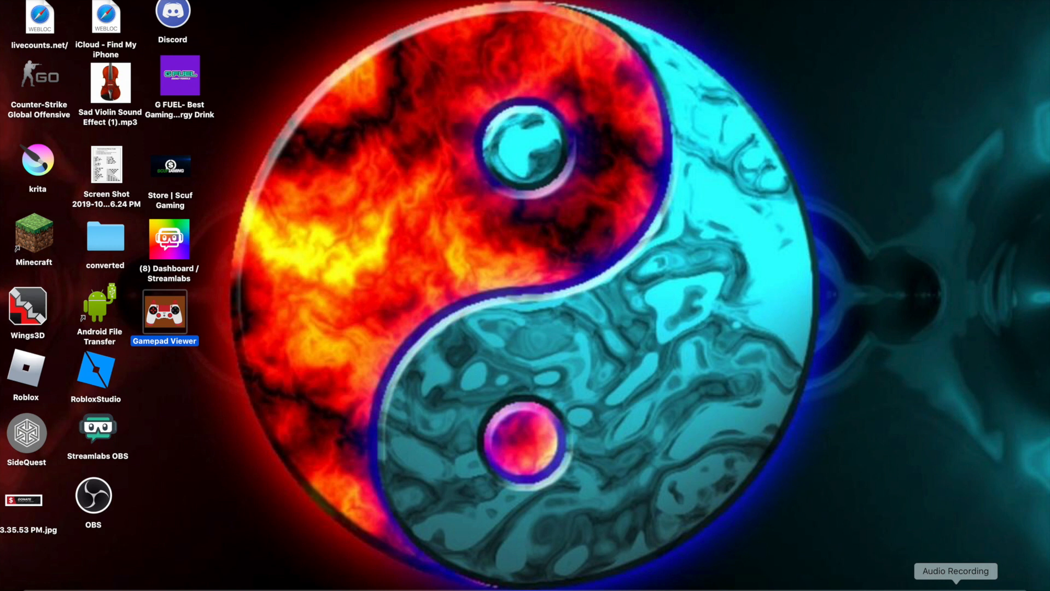
Restore the running QuickTime Audio Recording window from the Dock and drag it to screen centre
click(956, 570)
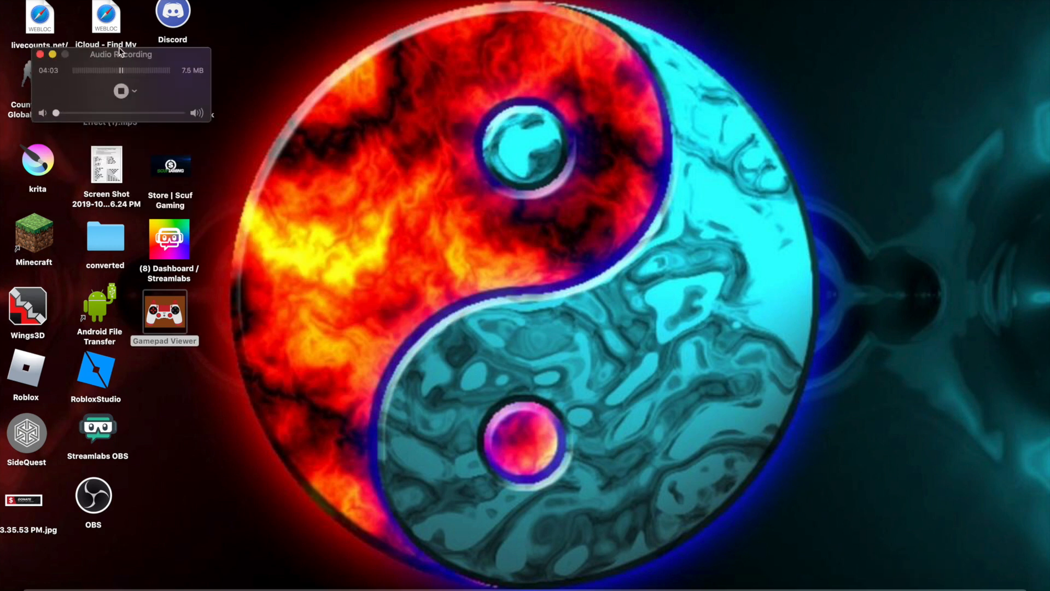
drag(121, 54, 406, 134)
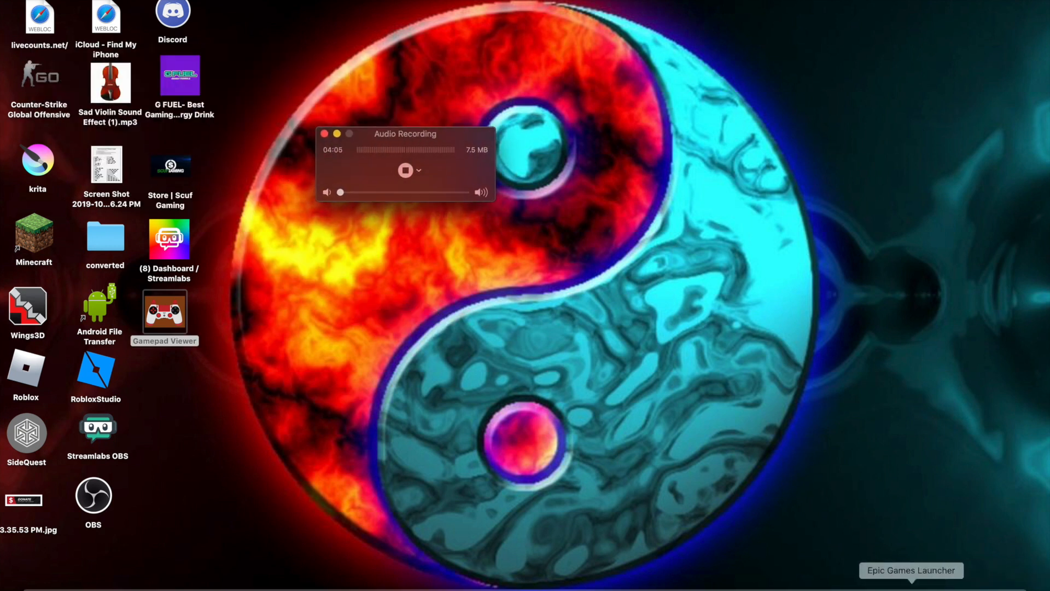